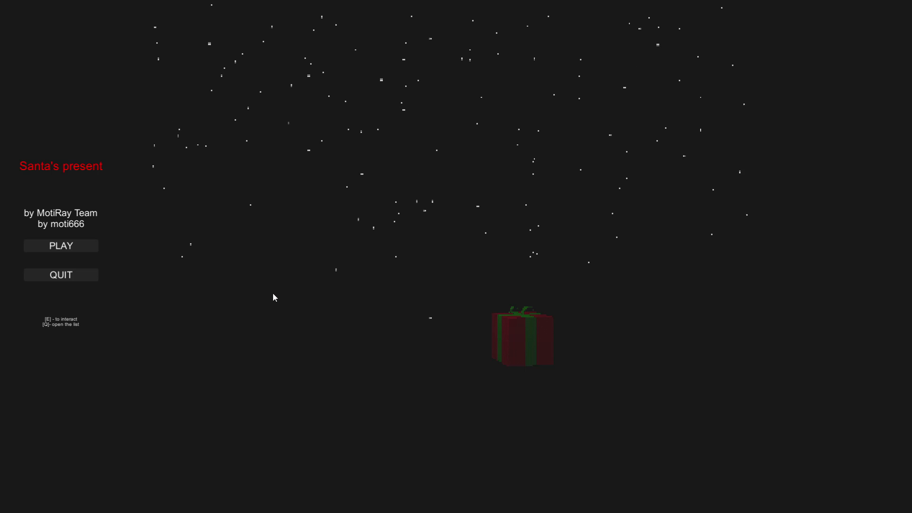
{"action": "mouse_move", "coordinate": [552, 366]}
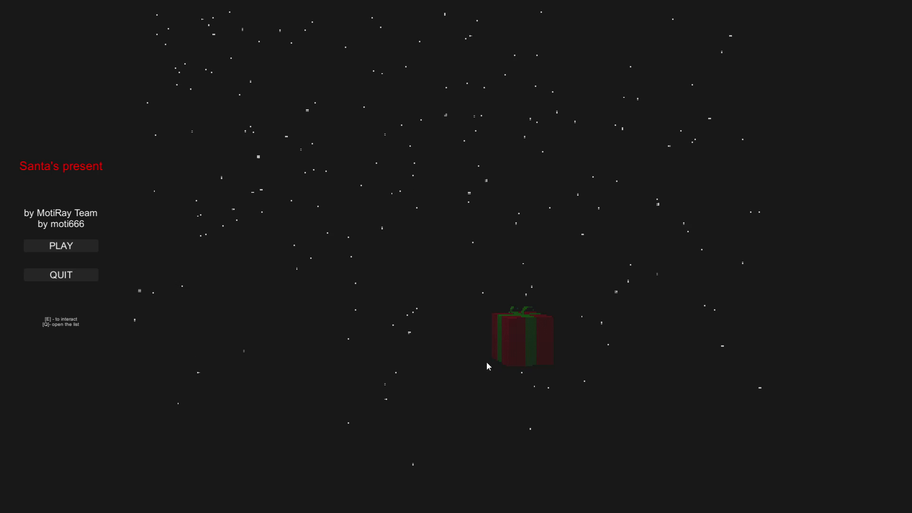
{"action": "left_click", "coordinate": [60, 245]}
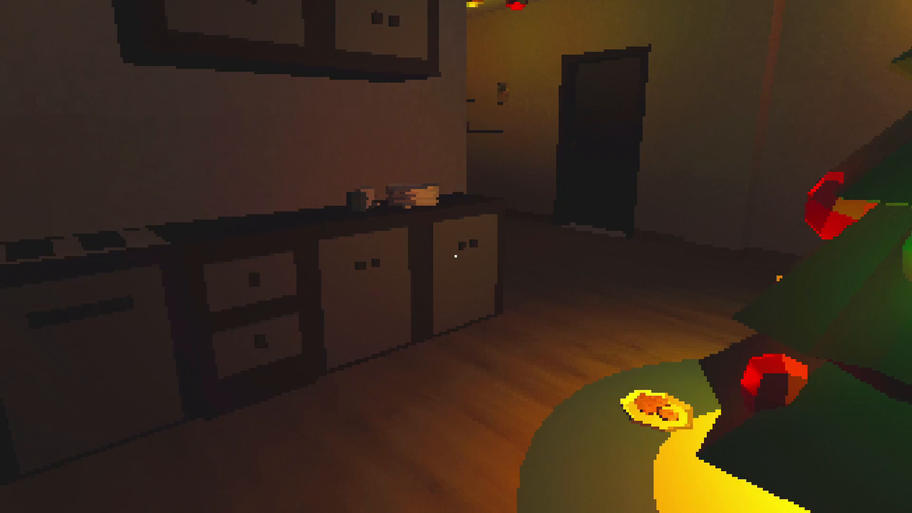
{"action": "mouse_move", "coordinate": [456, 256]}
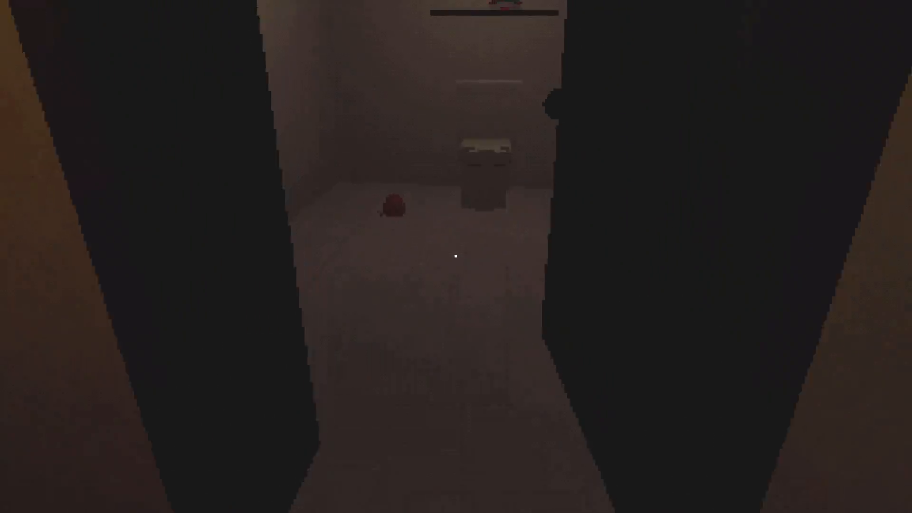
{"action": "mouse_move", "coordinate": [456, 257]}
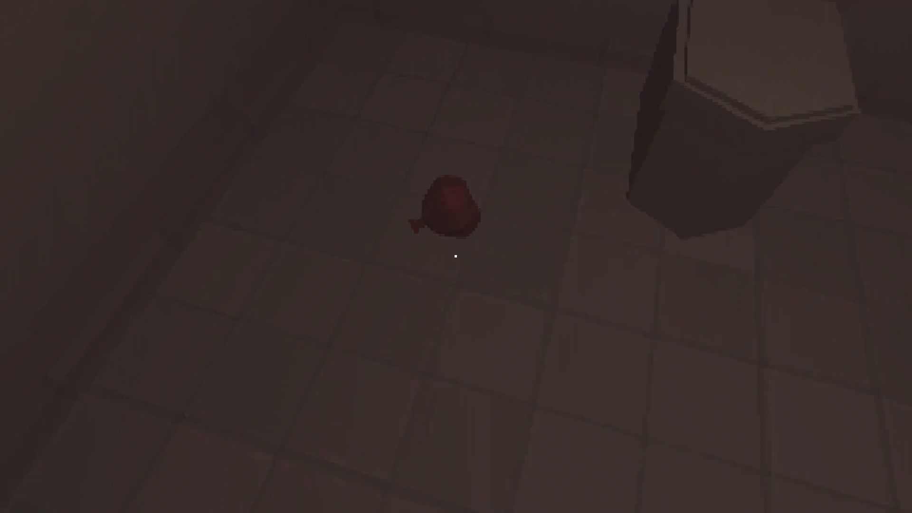